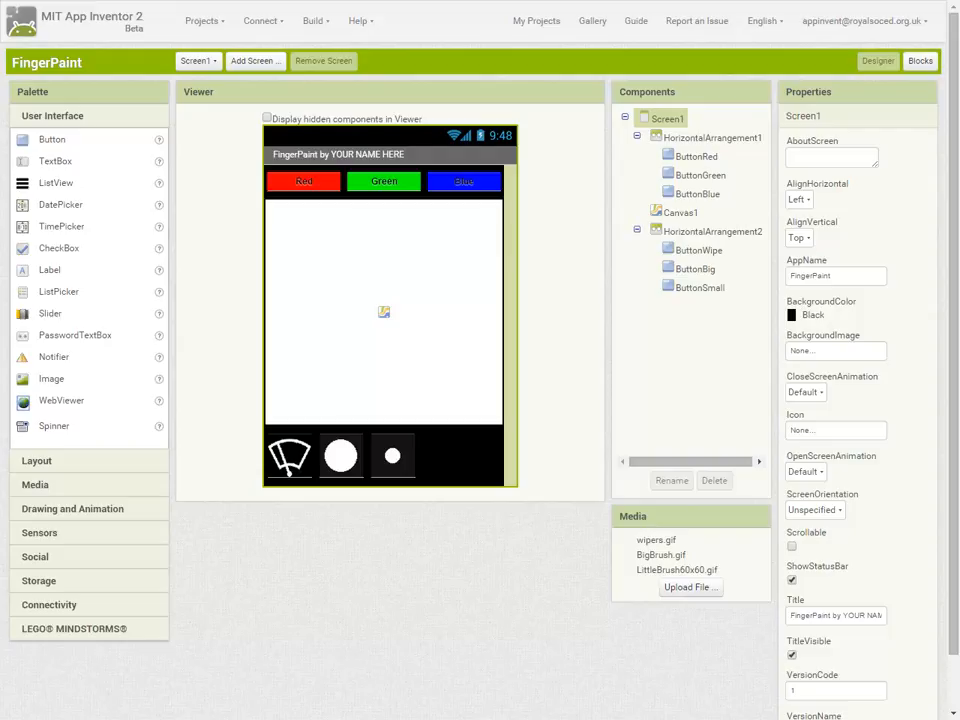
Inspect the colour buttons, Canvas1 and wipe/brush buttons, then switch to the Blocks editor
left_click(712, 136)
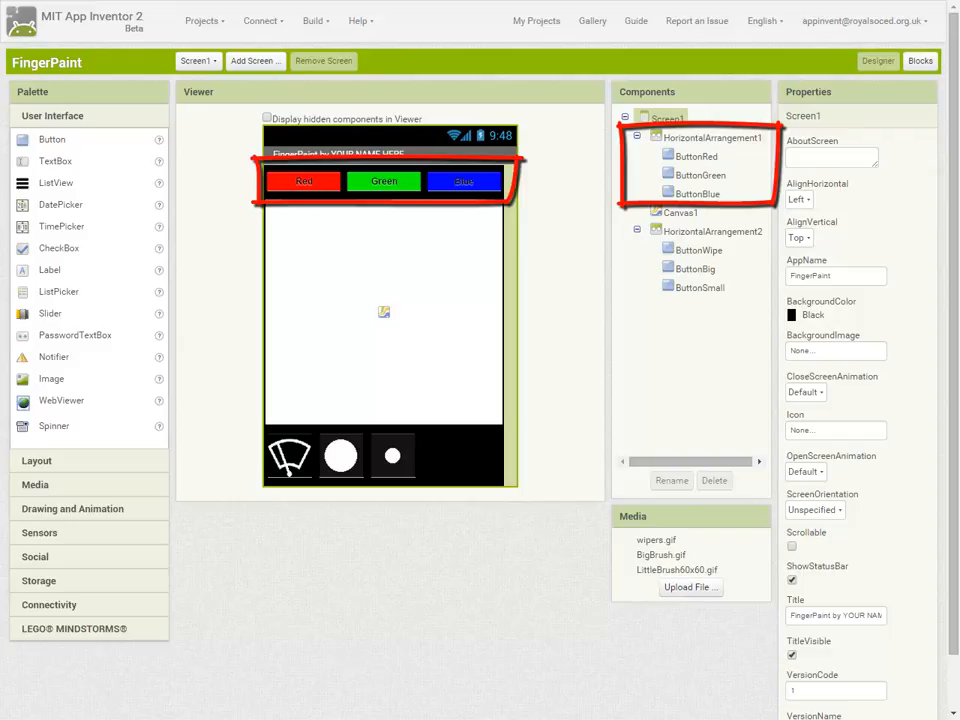
left_click(680, 212)
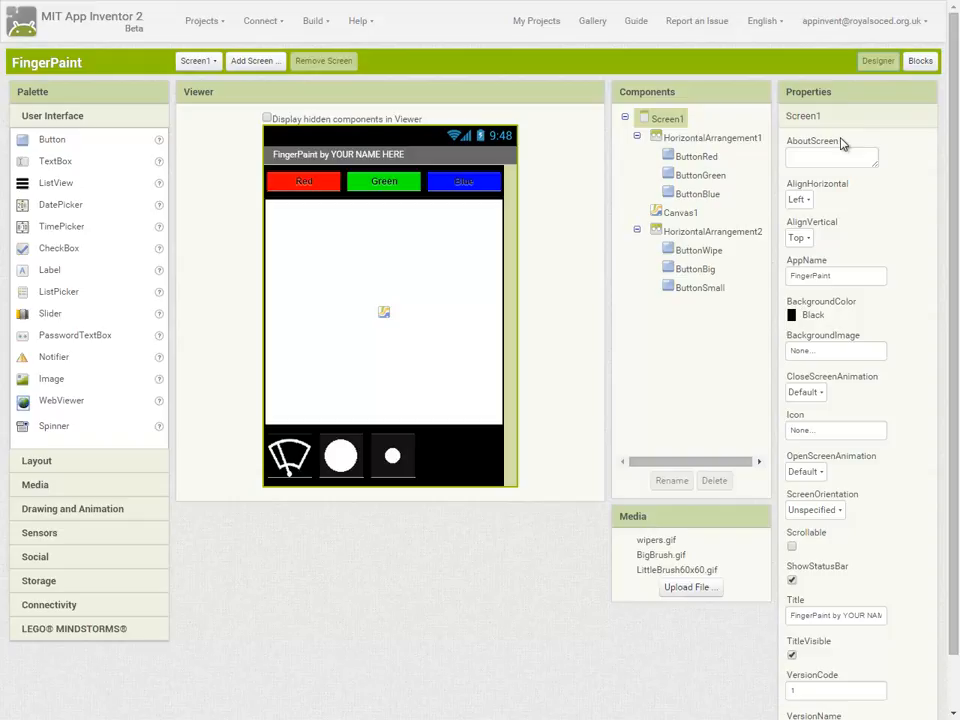
left_click(920, 60)
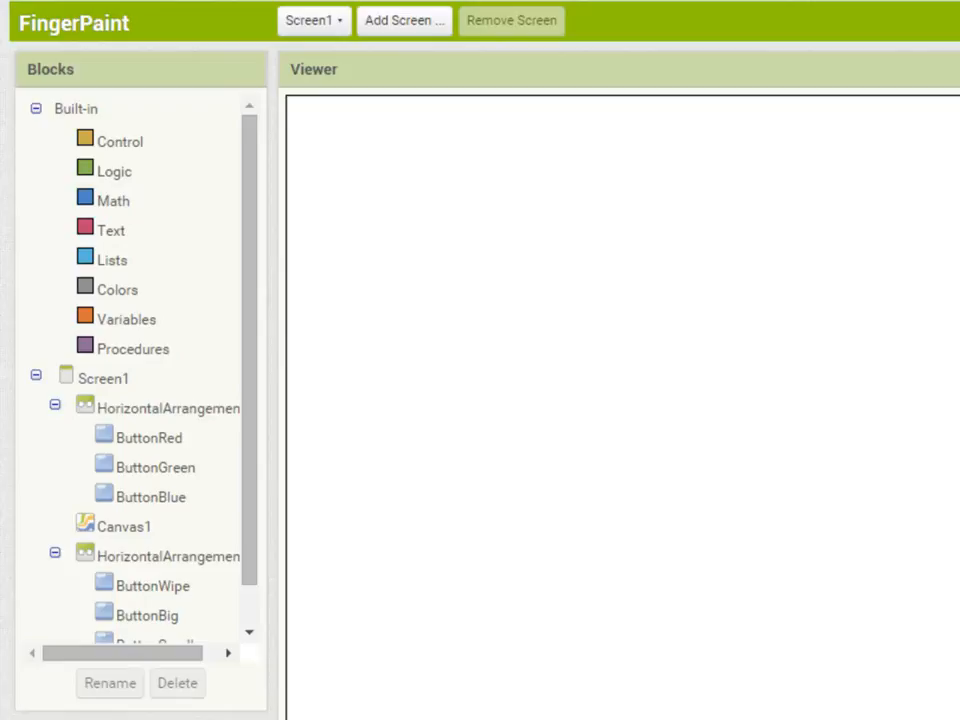
Give ButtonRed a click handler that sets Canvas1.PaintColor to red
left_click(150, 436)
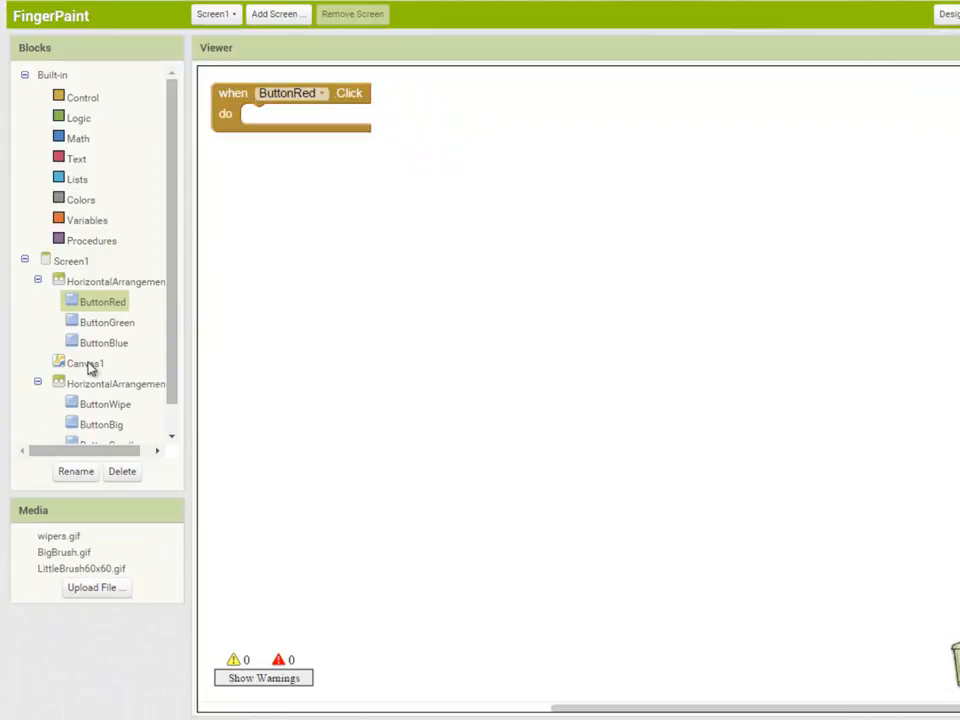
left_click(84, 364)
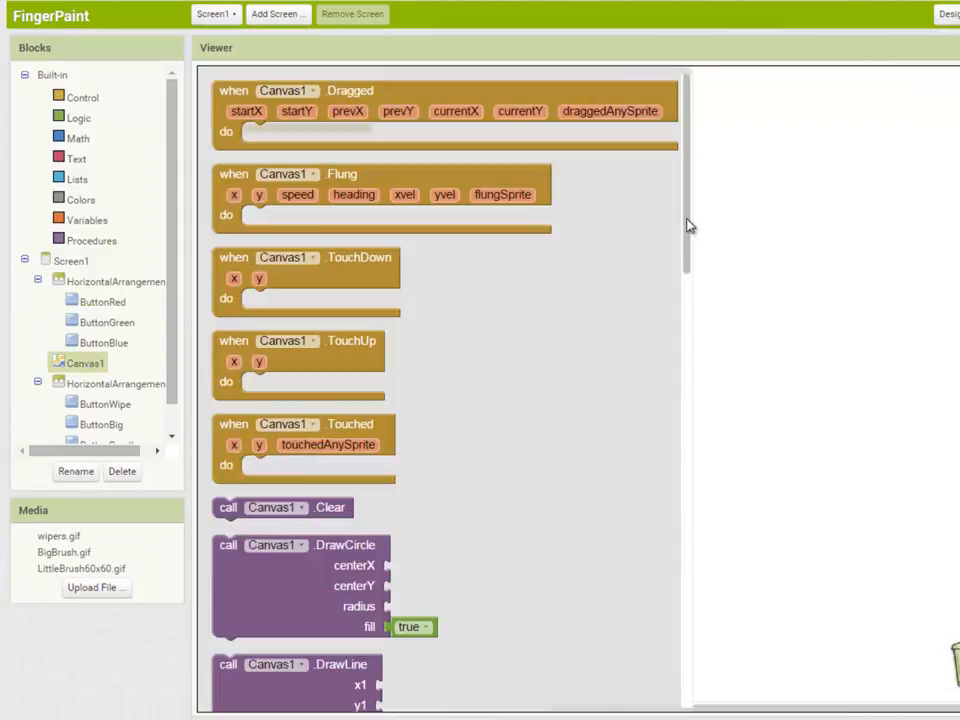
scroll("down", 3)
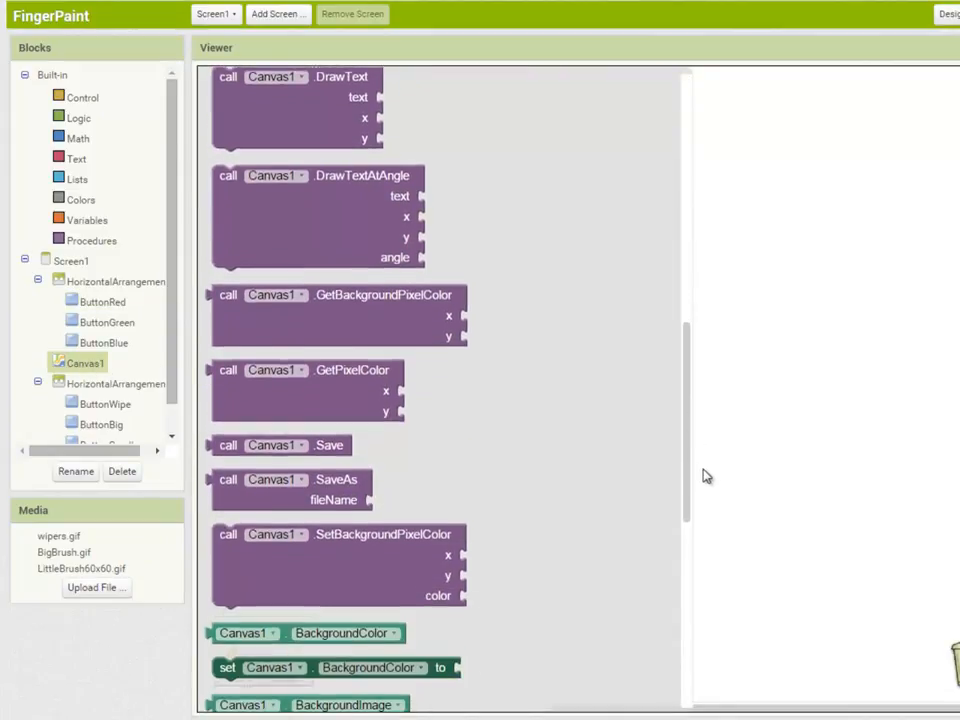
scroll("down", 3)
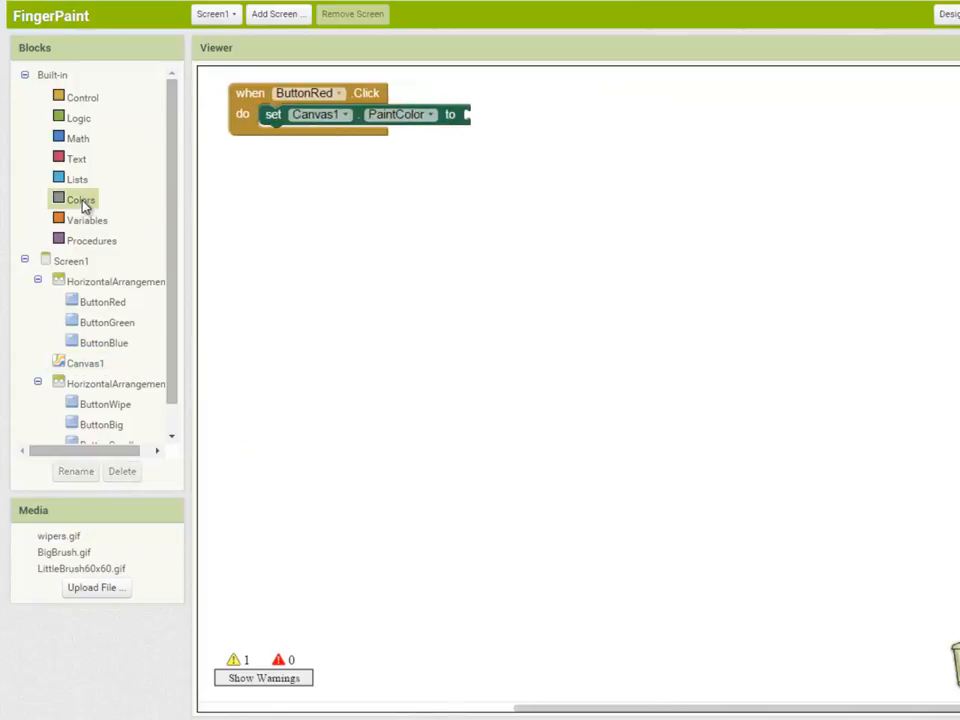
left_click(80, 200)
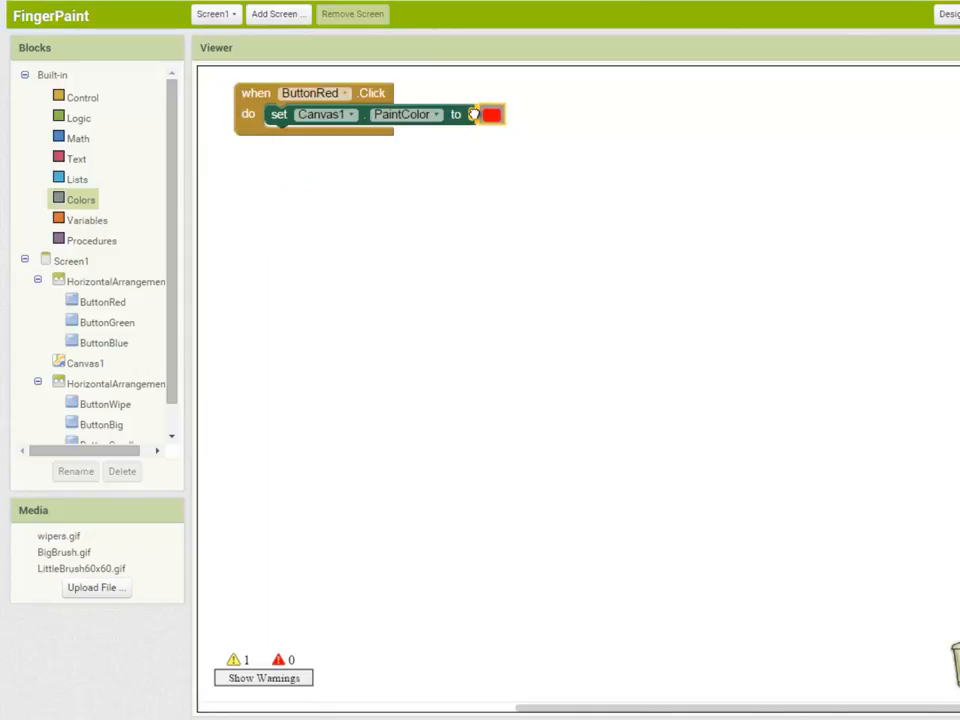
left_click(474, 114)
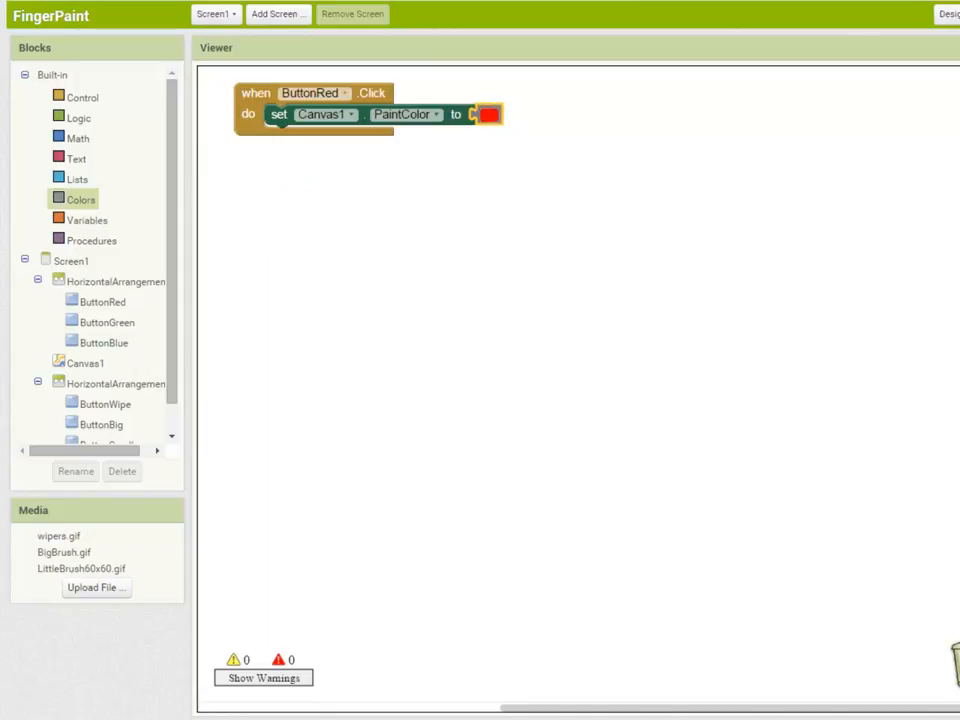
Start the matching ButtonGreen handler setting Canvas1.PaintColor to green
left_click(108, 320)
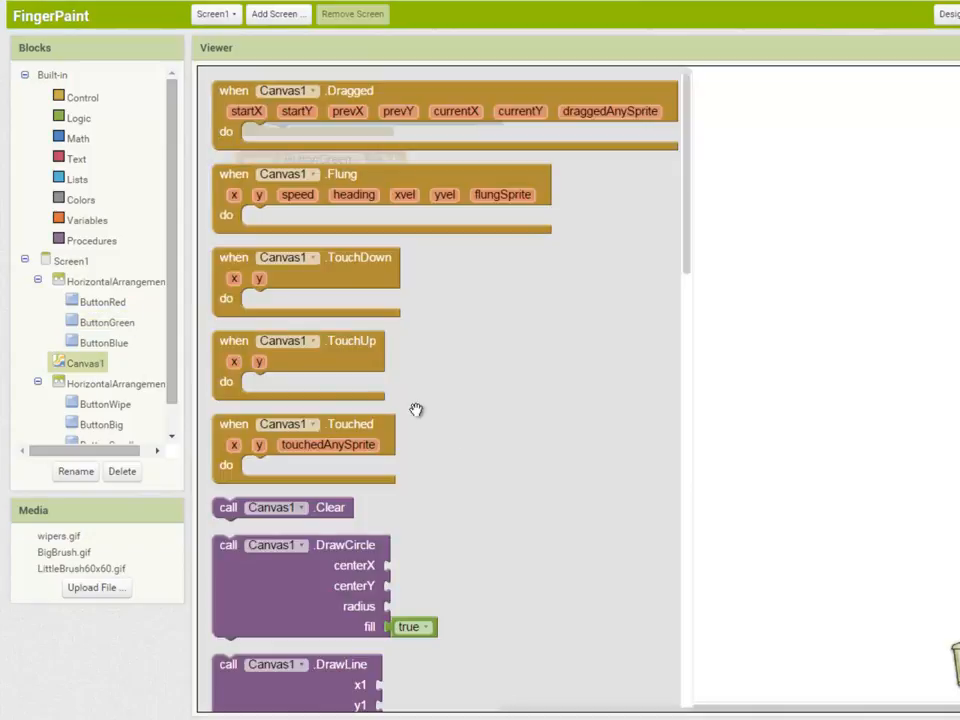
scroll("down", 3)
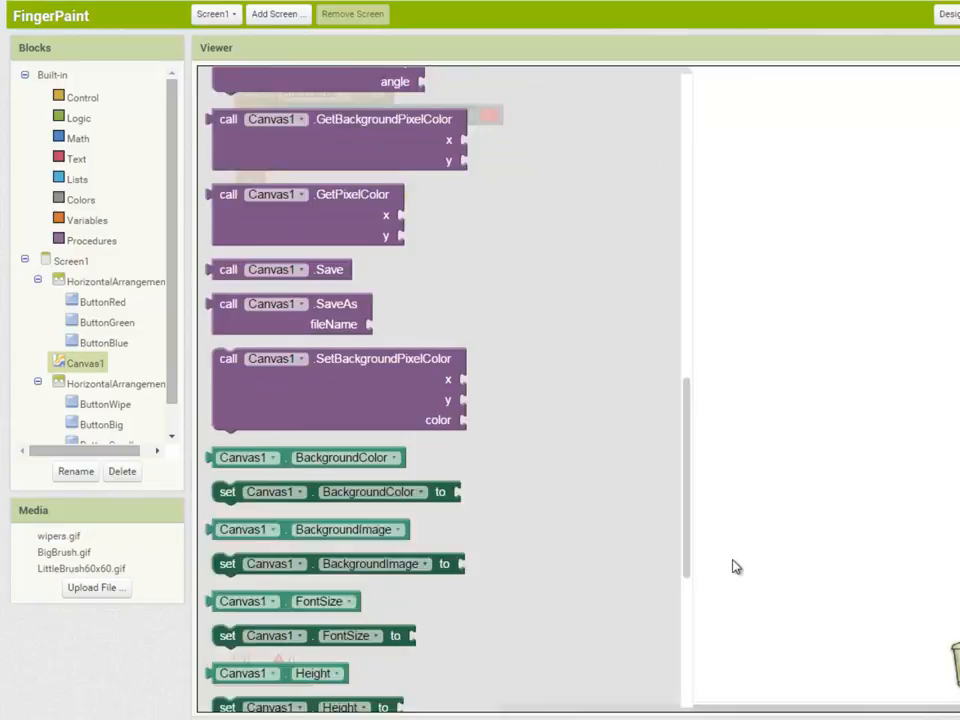
scroll("down", 3)
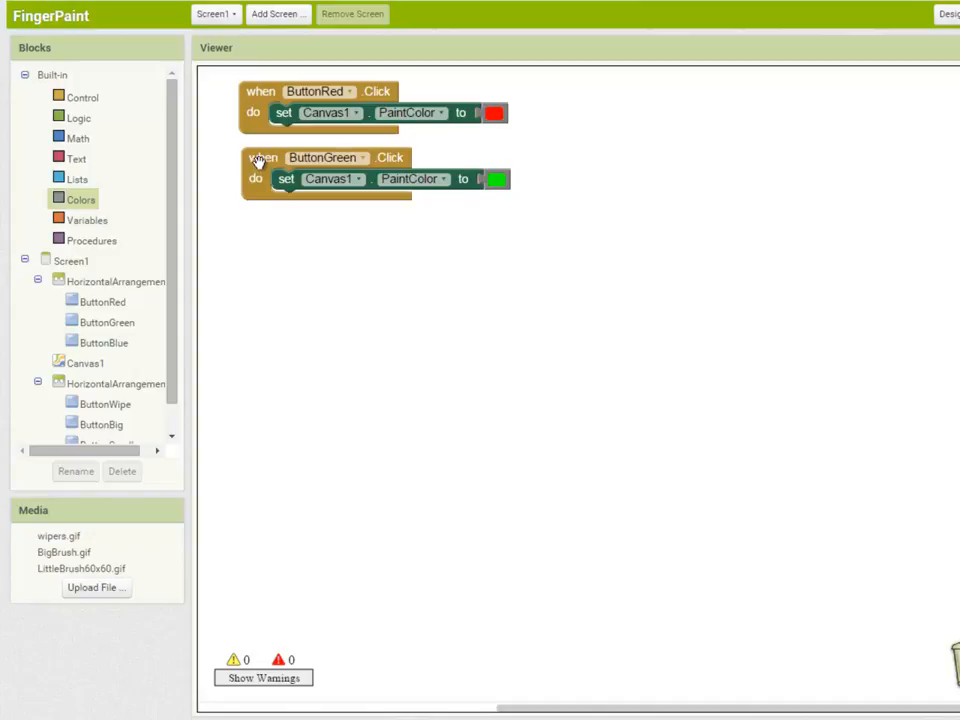
Duplicate the green handler and retarget it to ButtonBlue with colour blue
right_click(264, 156)
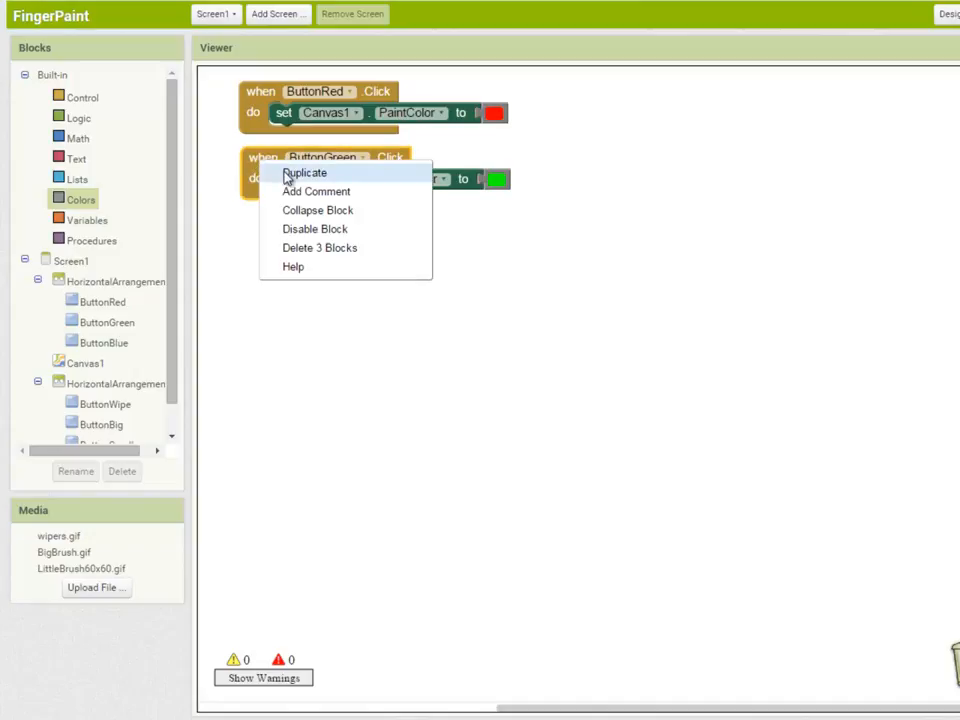
left_click(304, 172)
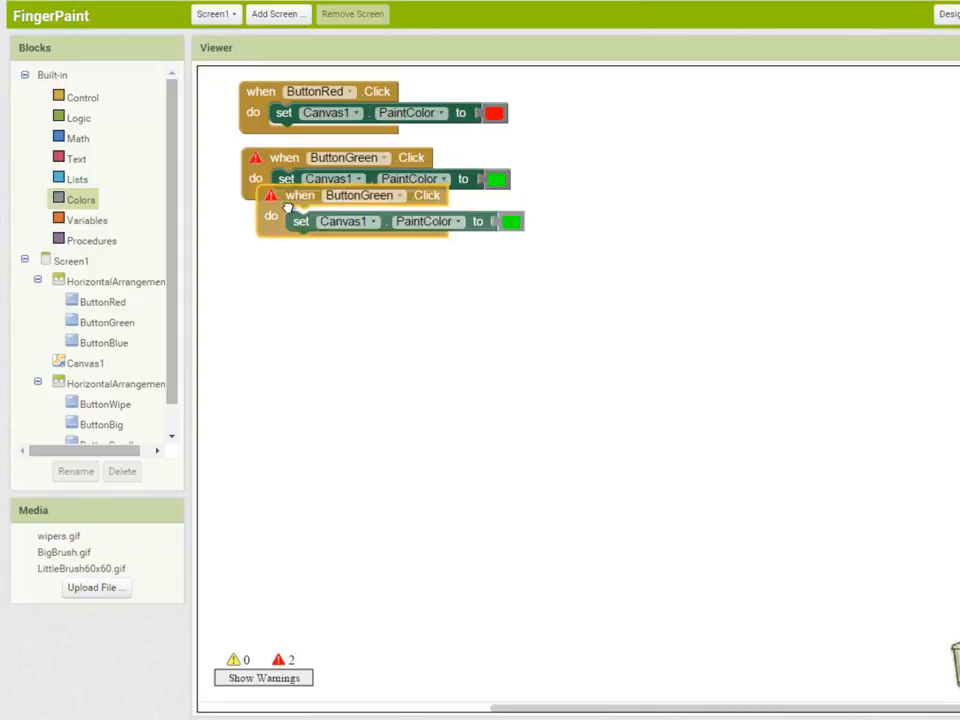
left_click_drag(300, 196, 278, 224)
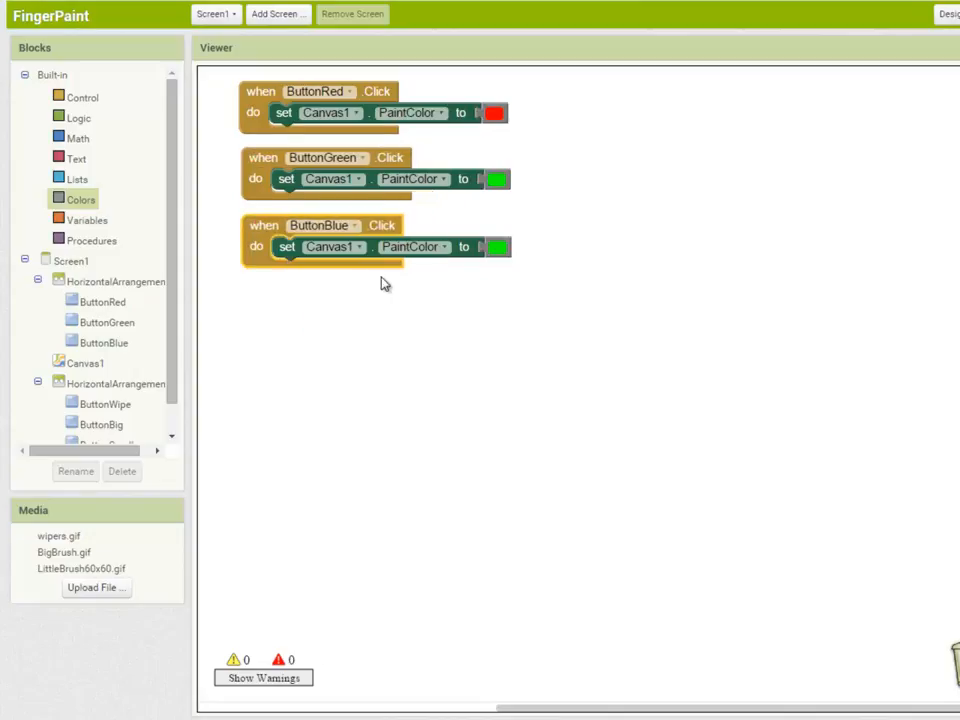
left_click(496, 248)
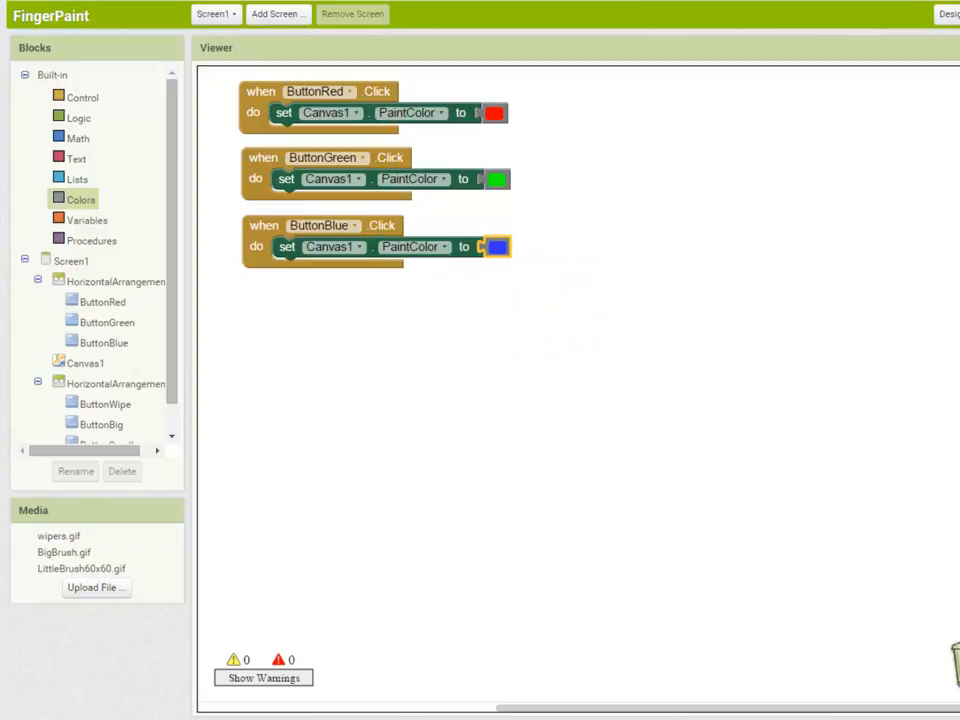
left_click(84, 362)
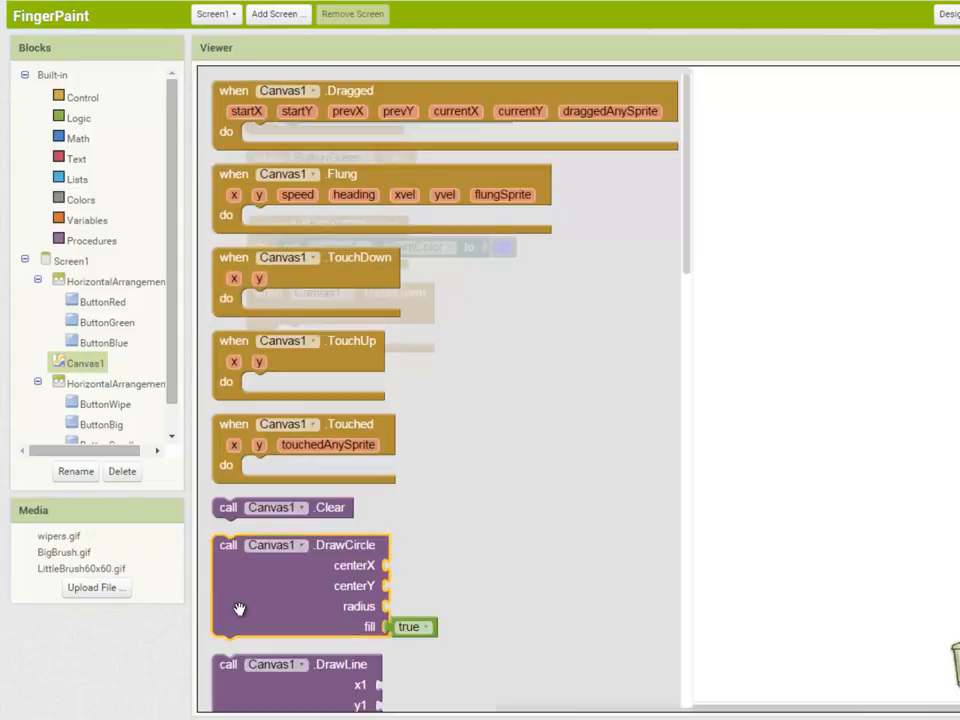
mouse_move(248, 592)
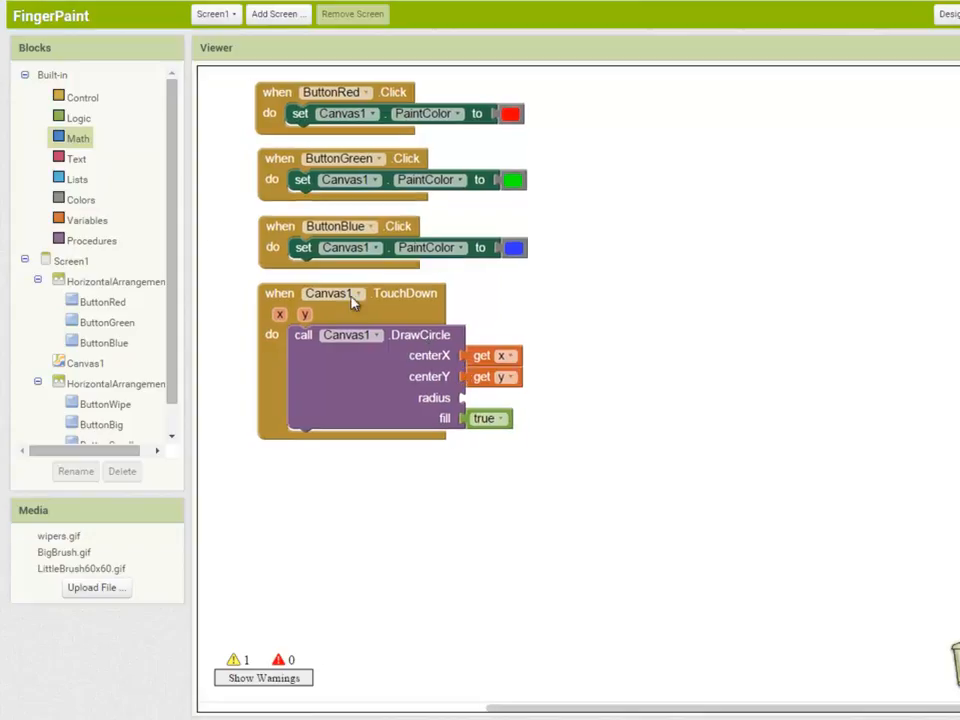
Give the Canvas1.TouchDown DrawCircle call a radius of 10 at the touch x and y
left_click(76, 138)
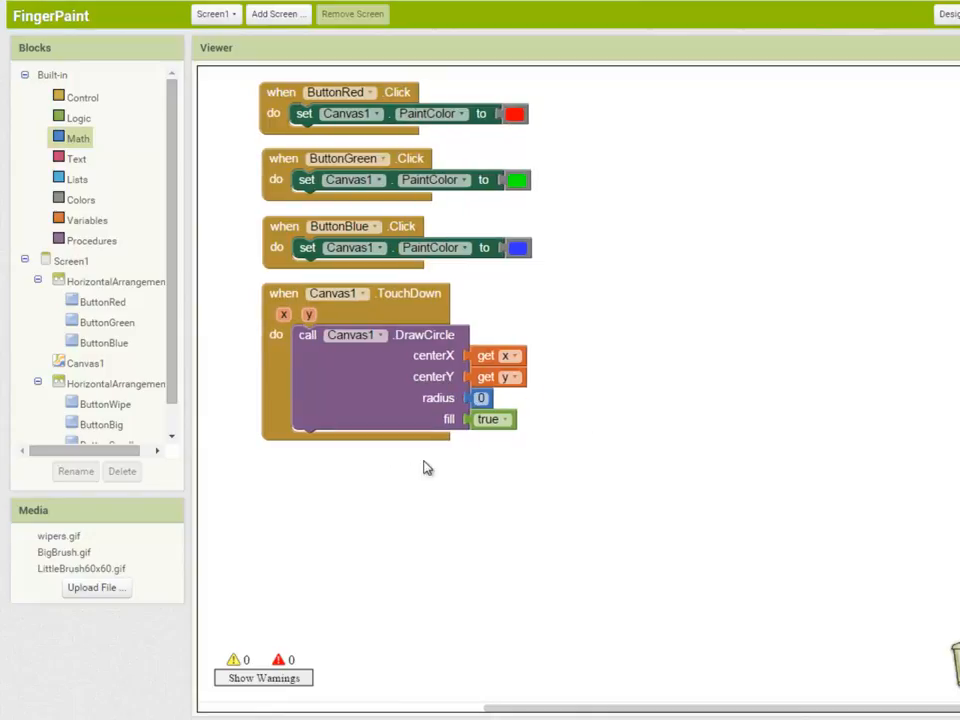
left_click(480, 398)
type("10")
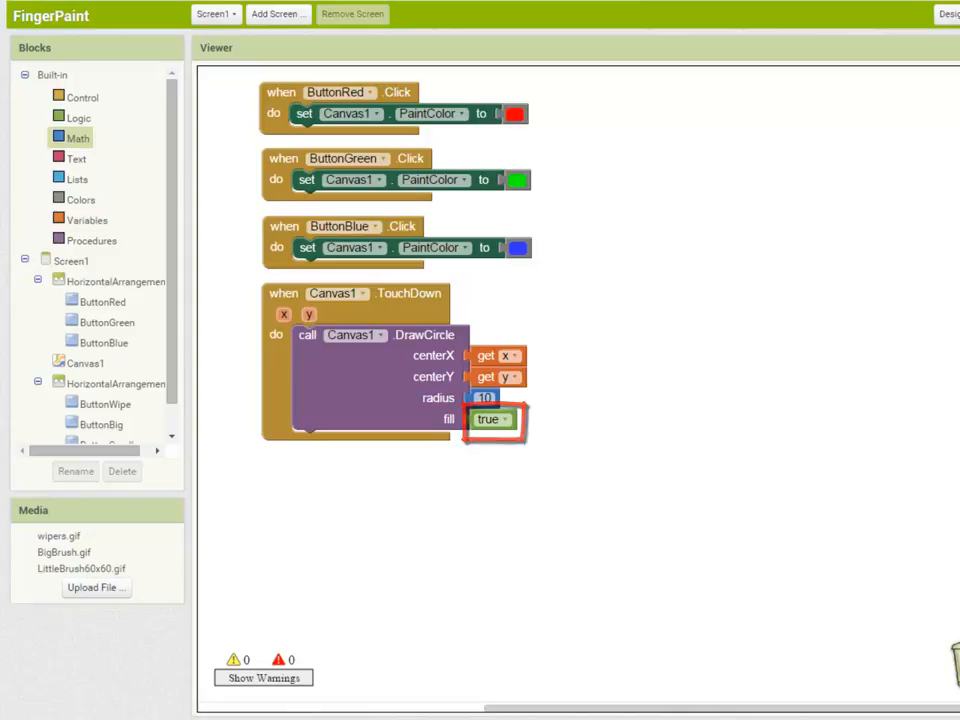
left_click(104, 404)
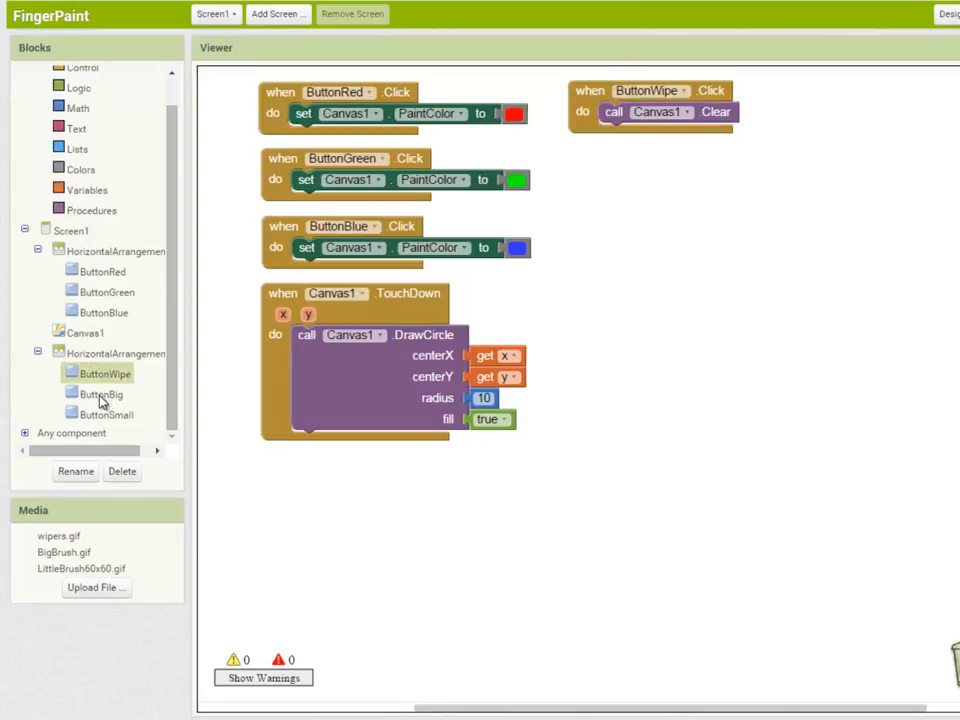
Set ButtonBig to line width 15, then duplicate it for ButtonSmall with width 5
left_click(100, 392)
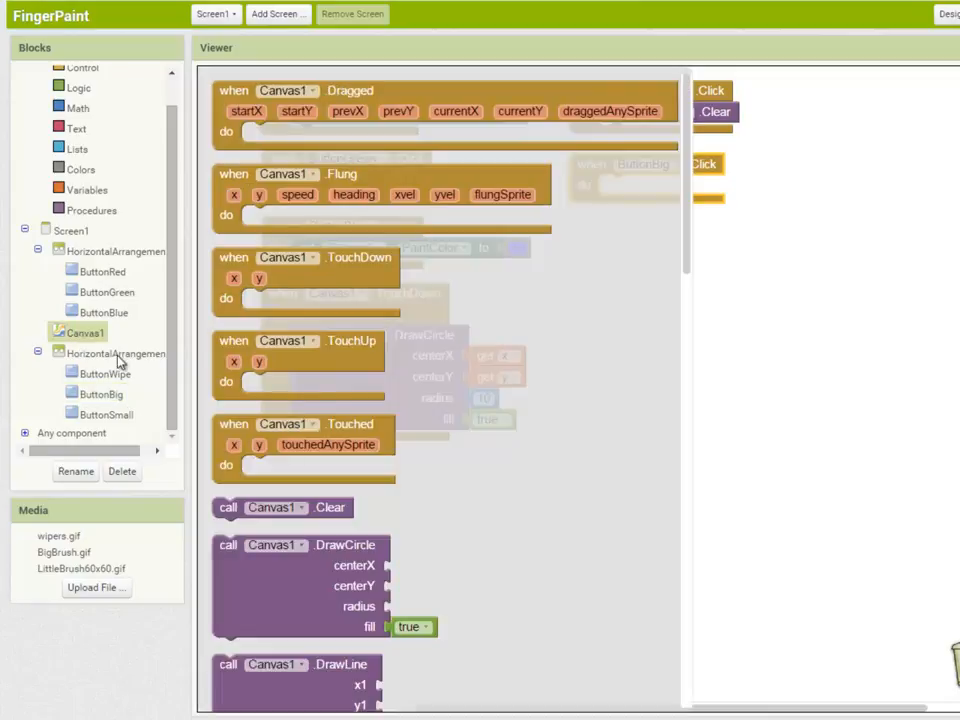
scroll("down", 3)
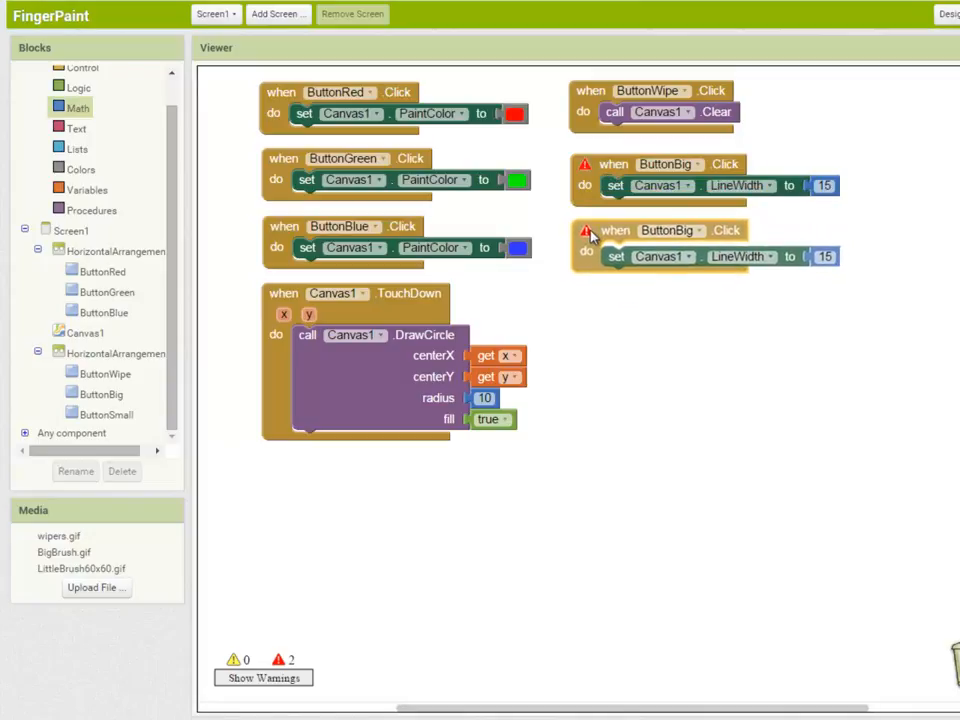
left_click(696, 230)
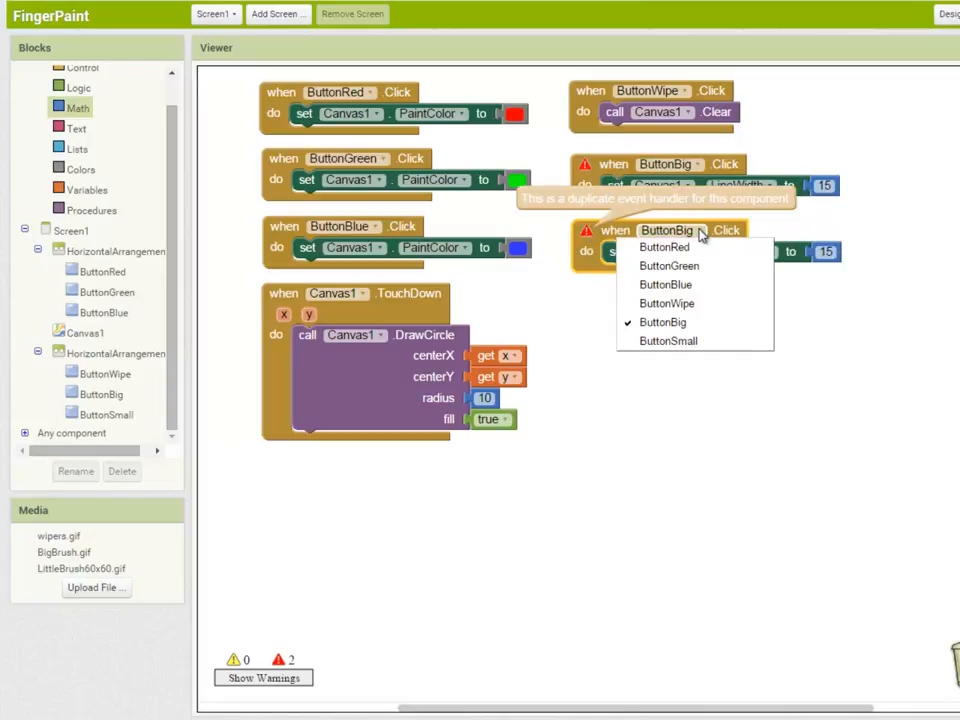
left_click(668, 340)
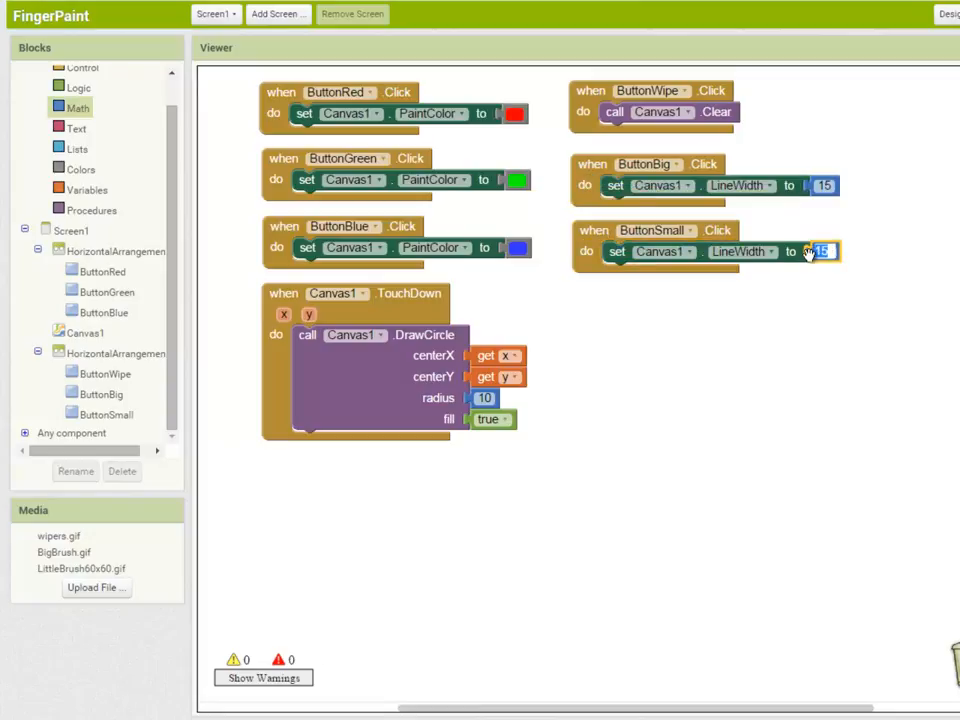
type("5")
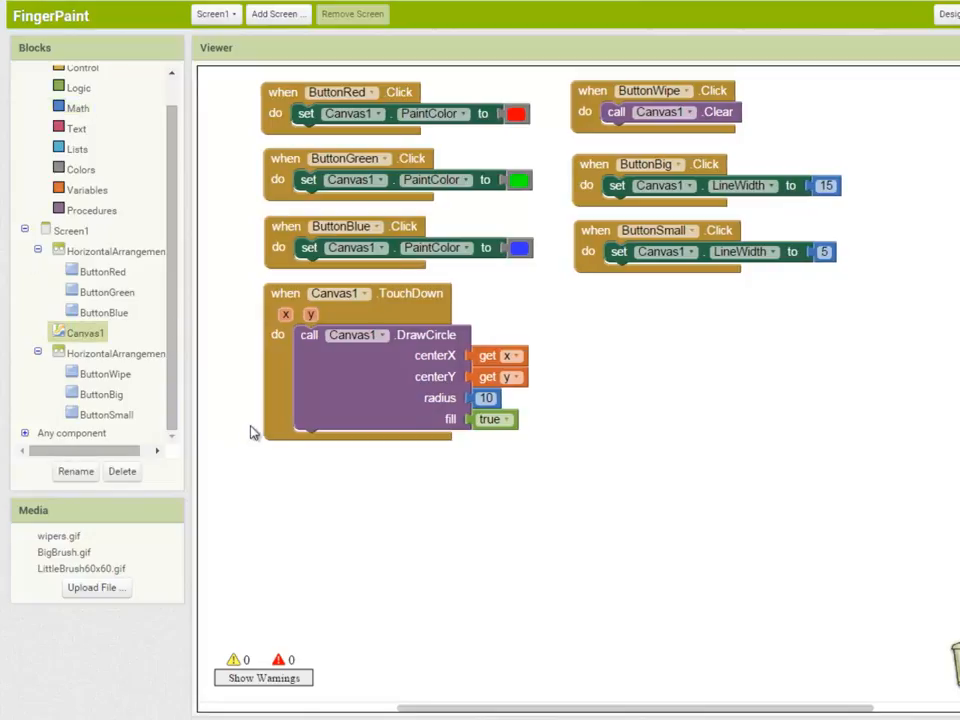
Add Canvas1.Dragged calling DrawLine from prevX, prevY to currentX, currentY
left_click(84, 332)
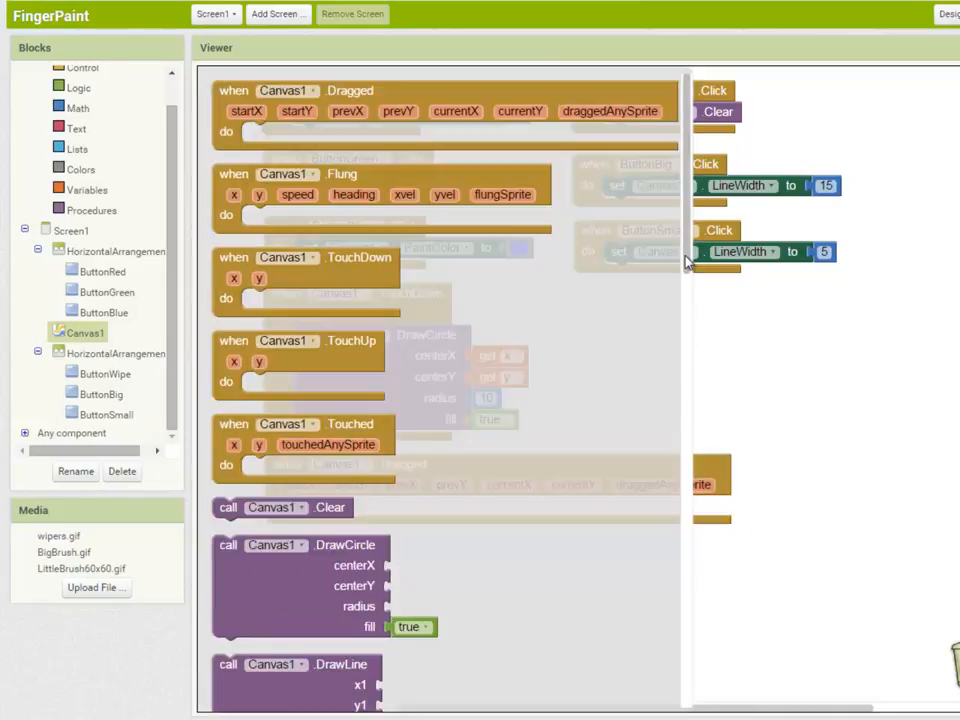
scroll("down", 3)
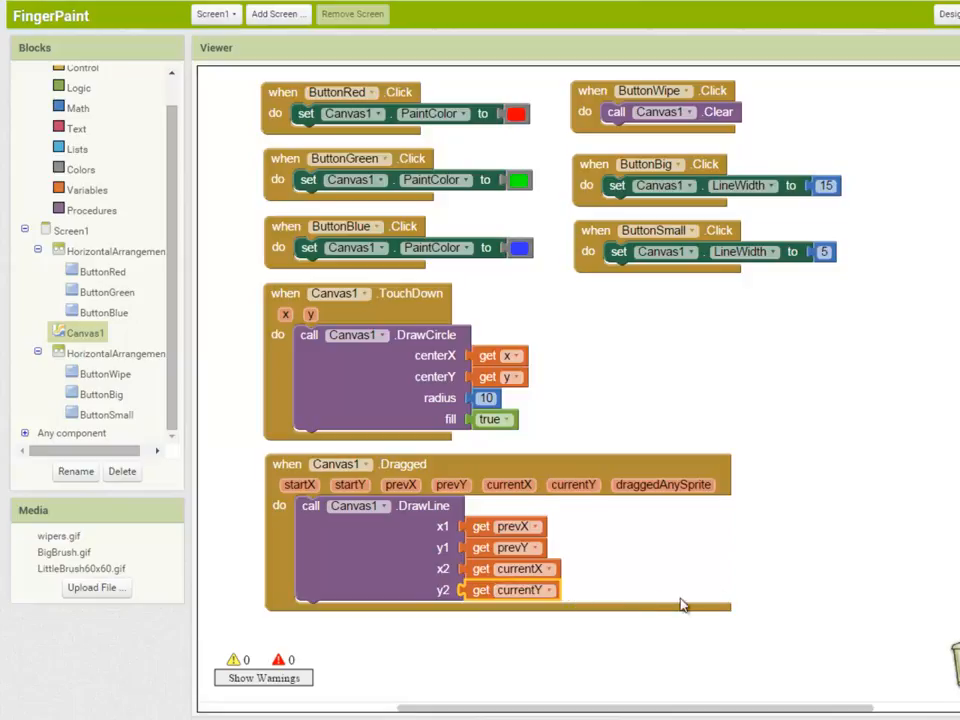
mouse_move(830, 570)
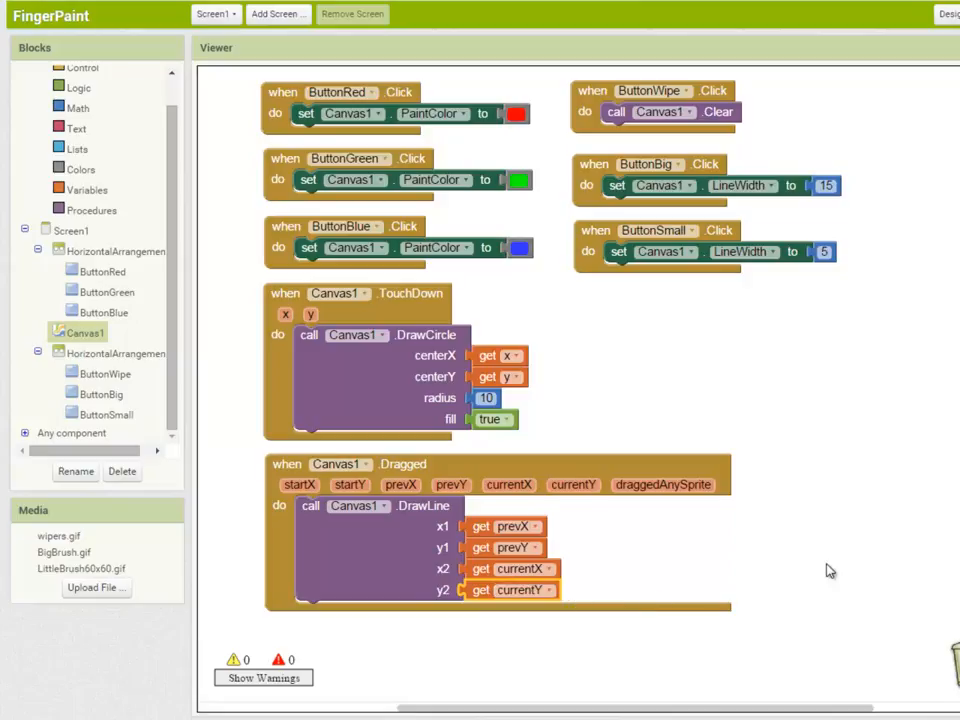